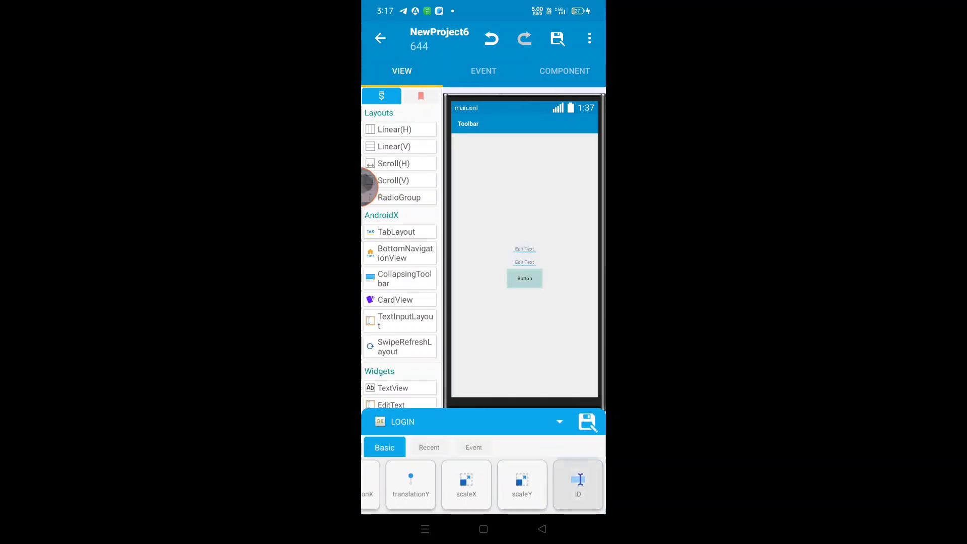
- Check the text fields' IDs username and password and confirm the username ID
click(578, 485)
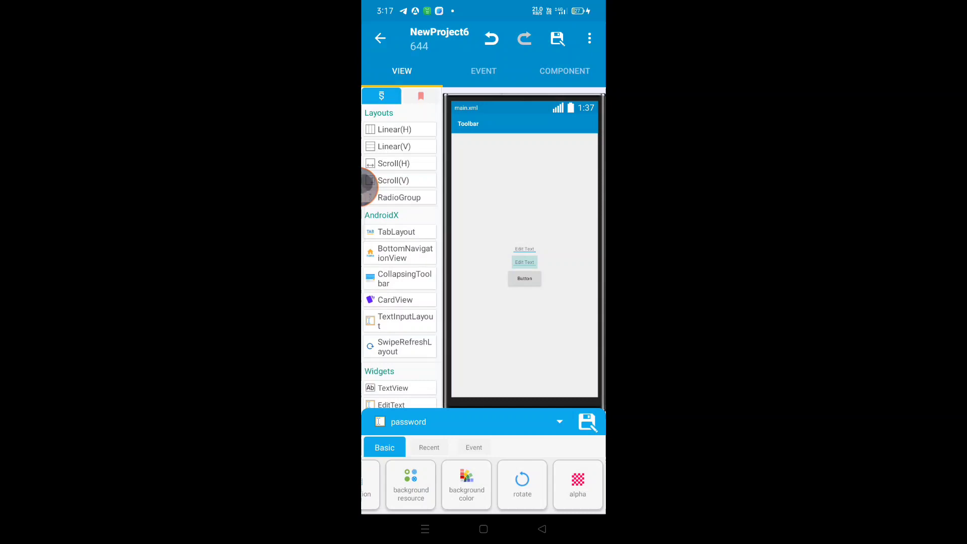
click(576, 484)
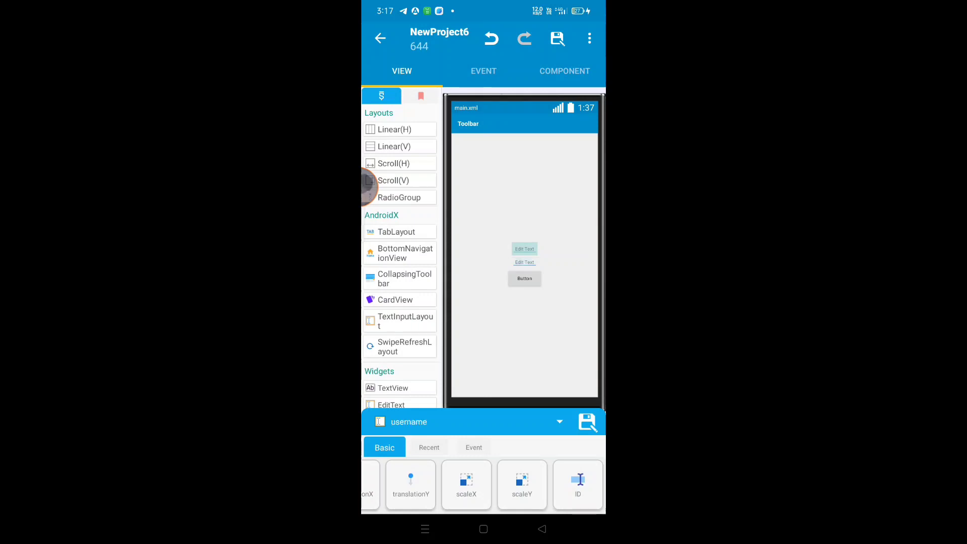
click(577, 485)
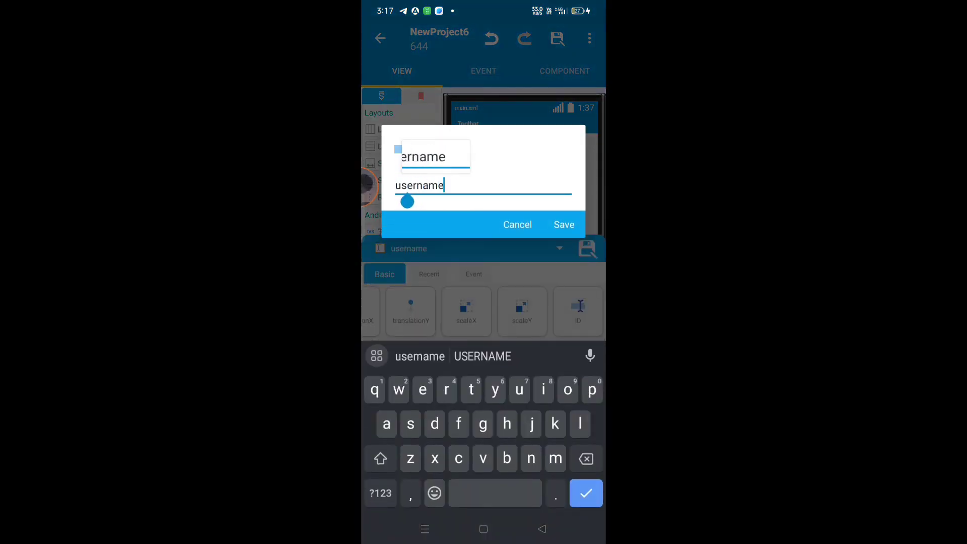
click(562, 223)
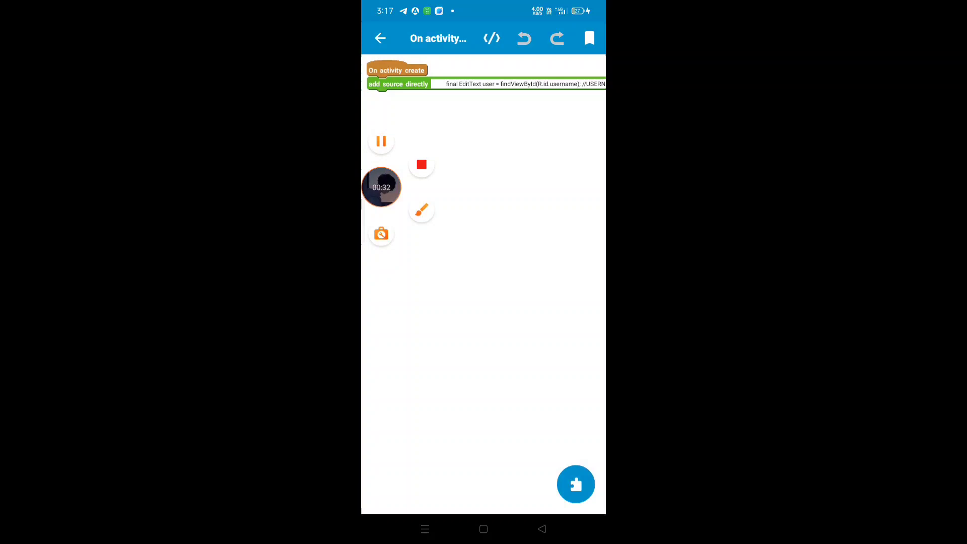
- Bring up the onCreate source block's login-validation Java code in the code editor
click(520, 84)
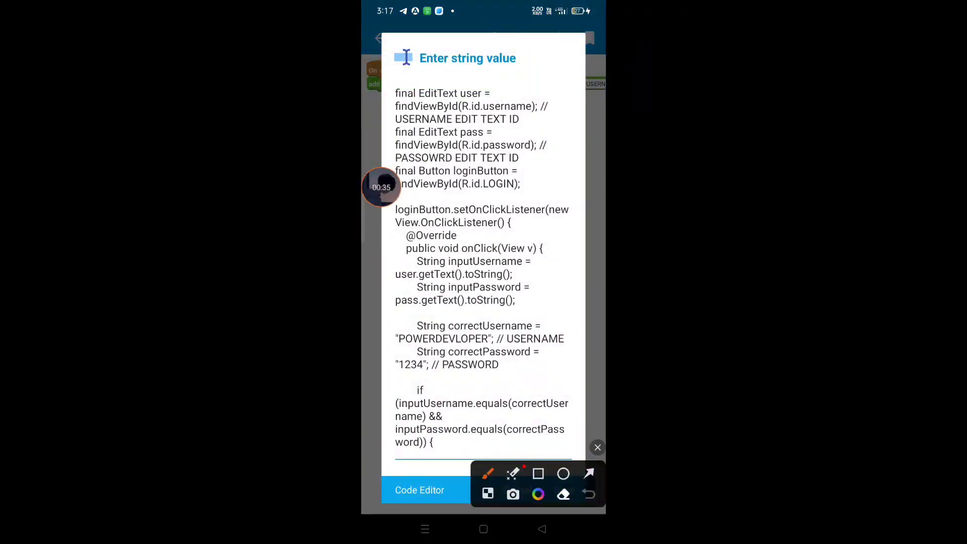
drag(524, 238, 419, 490)
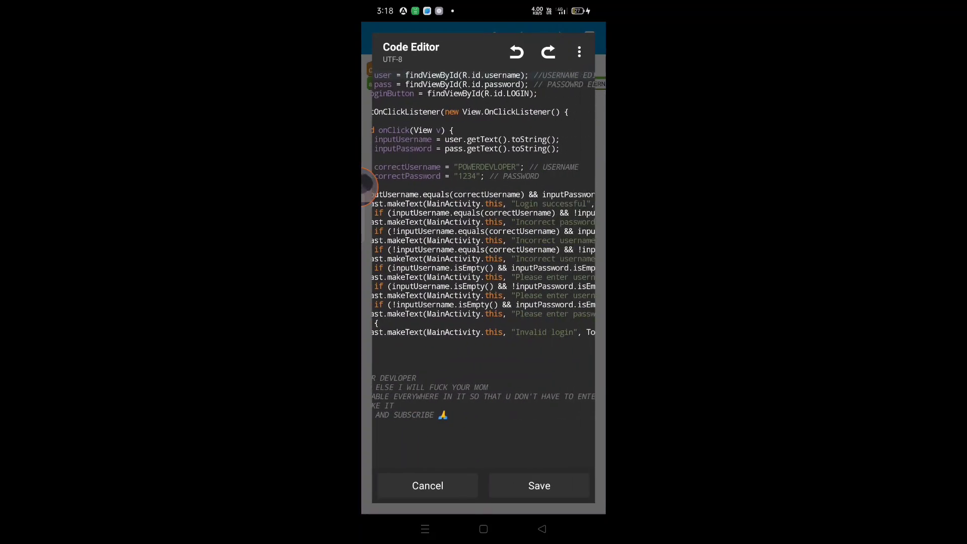
- Add a // LOGIN comment at the end of the findViewById(R.id.LOGIN) line
click(409, 85)
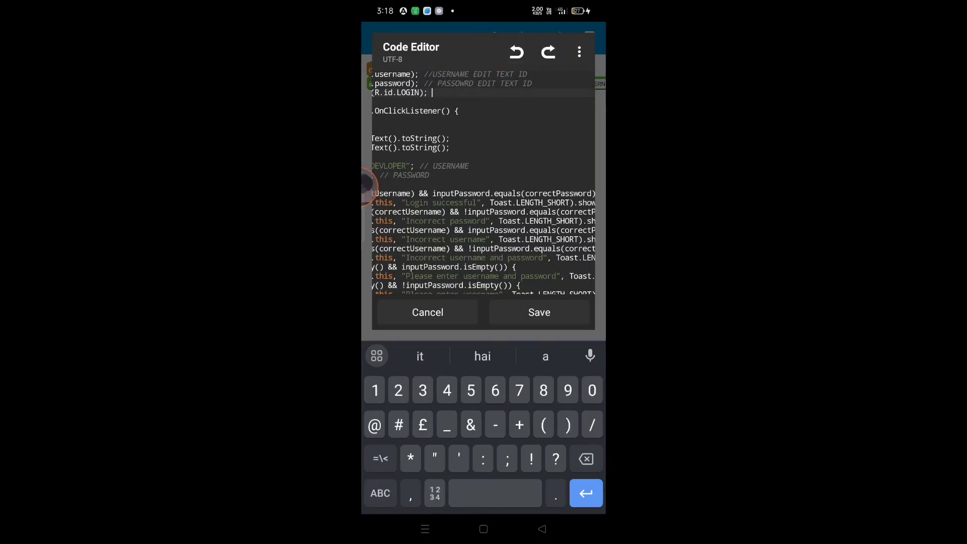
text(// LO)
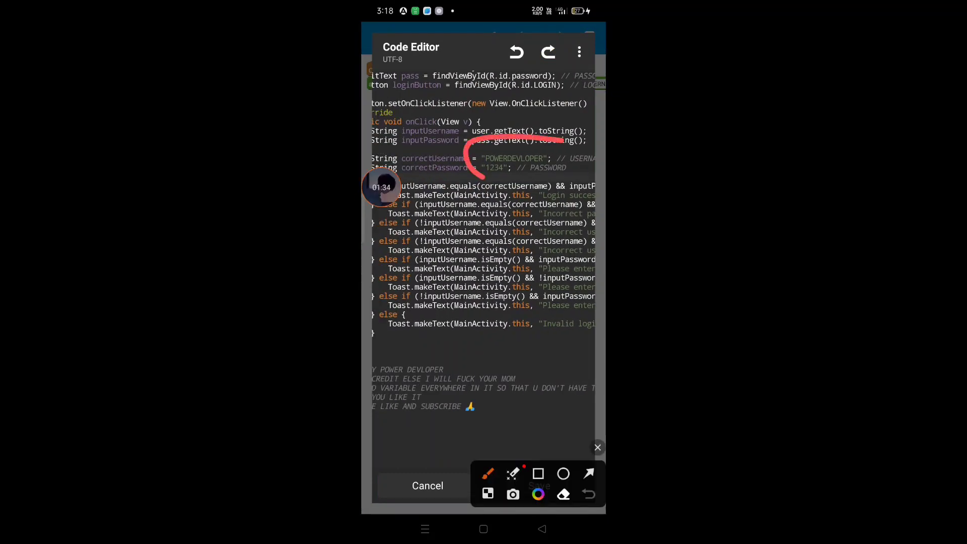
- Save the edited code and run the project build until the installer prompt appears
drag(469, 139, 511, 180)
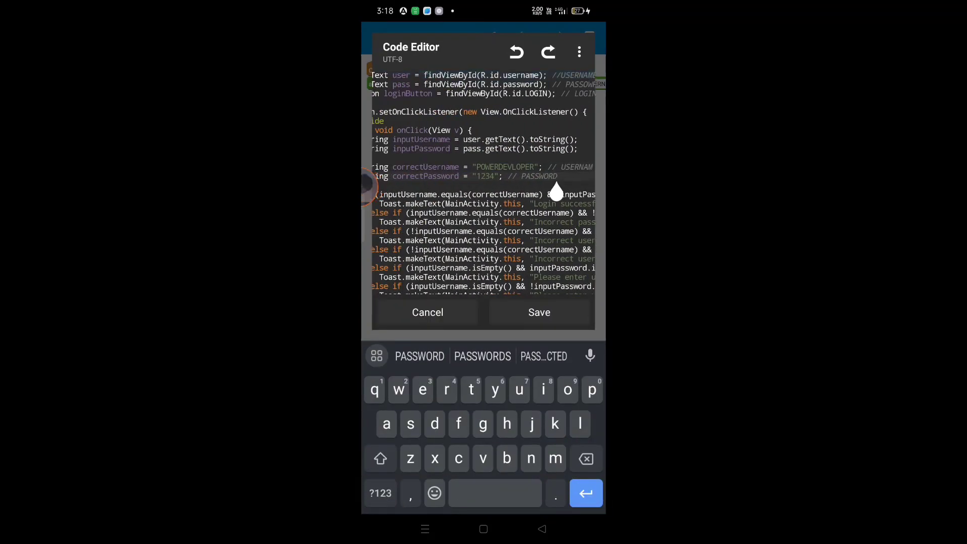
scroll(down, 3)
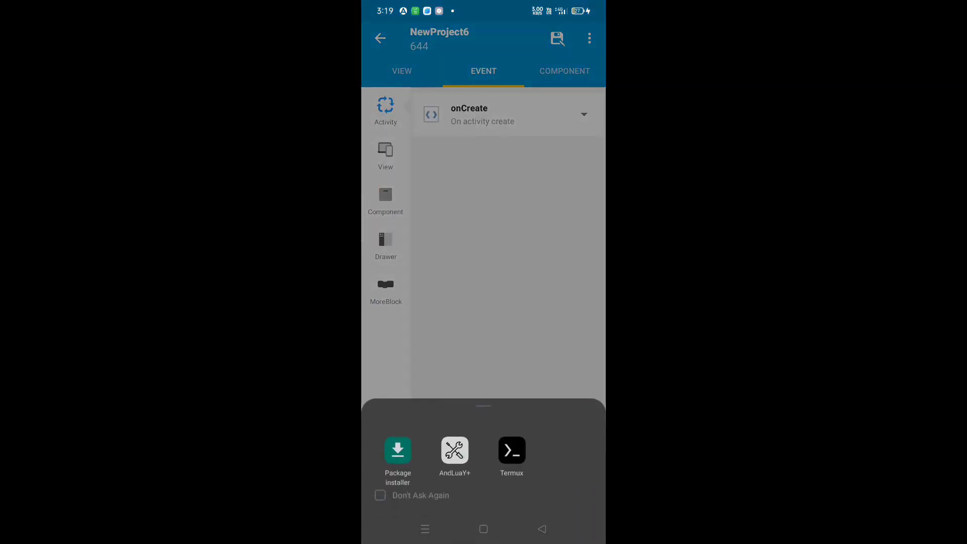
- Install the built test app with Package installer, launch it and focus the first field
click(398, 450)
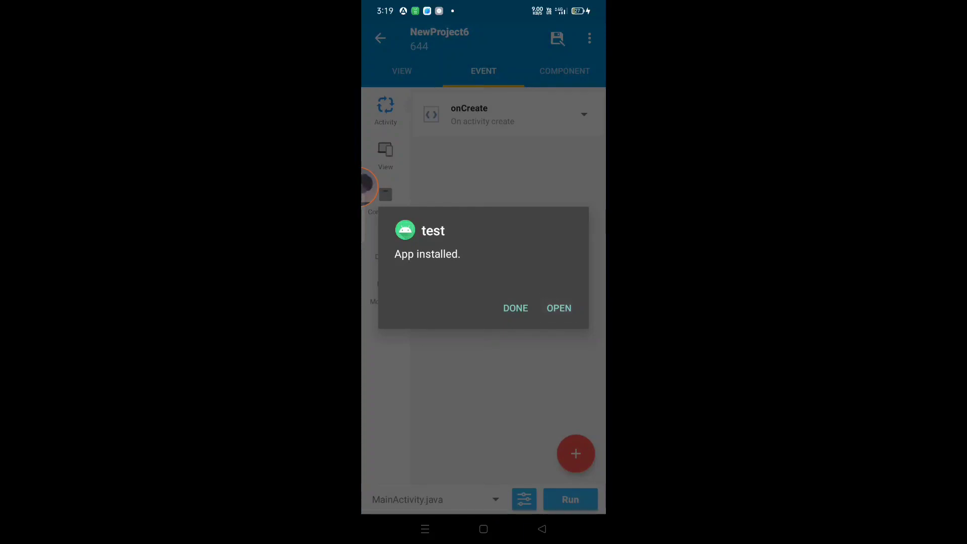
click(558, 308)
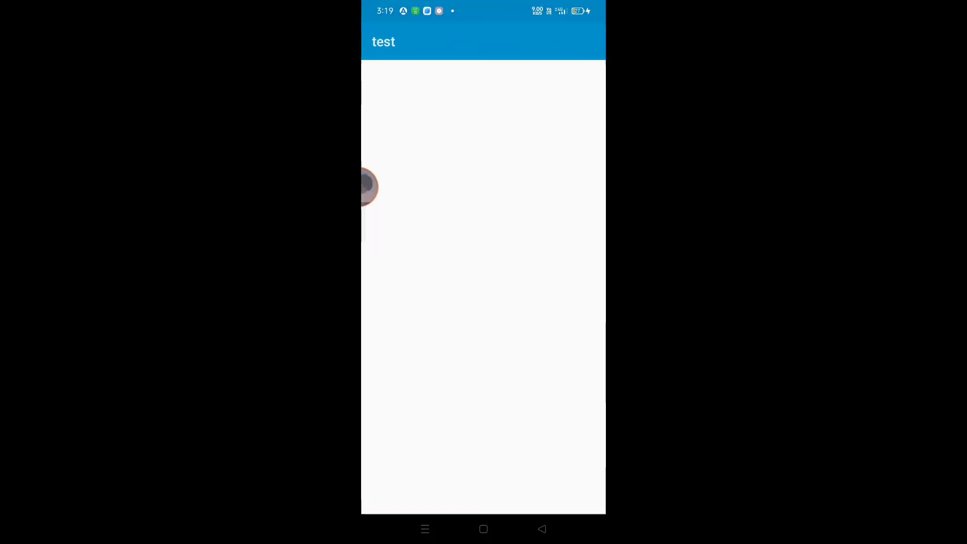
click(483, 260)
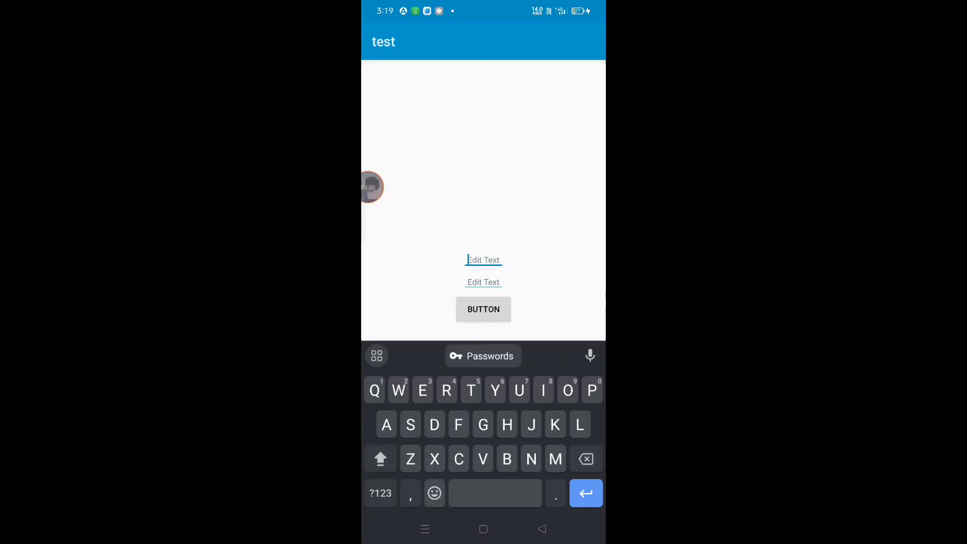
text(POWERDEVLOPEE)
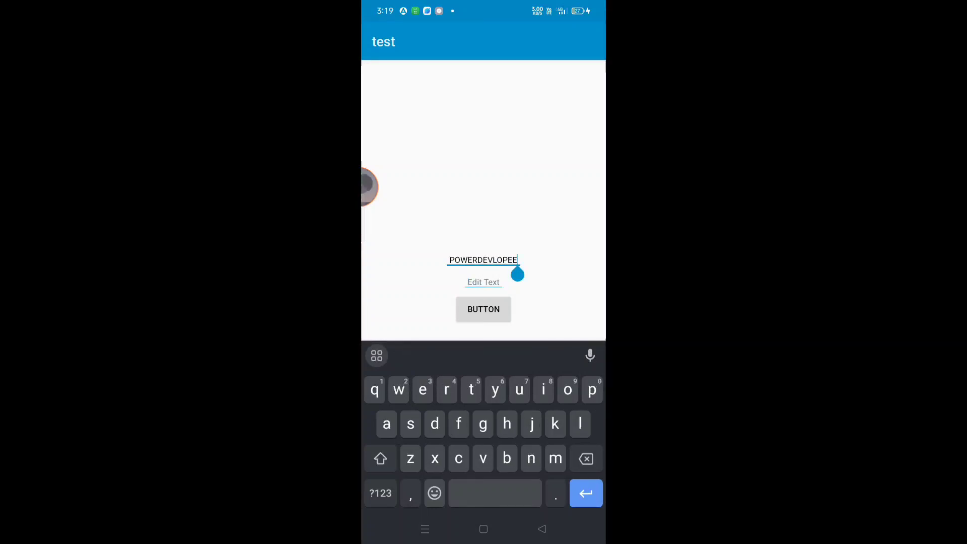
text(dnd)
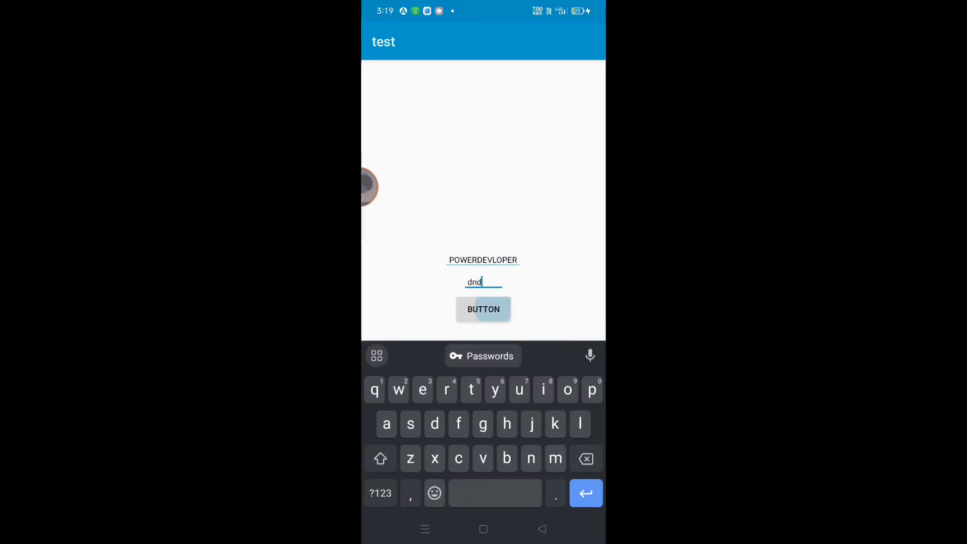
click(482, 310)
text(1234)
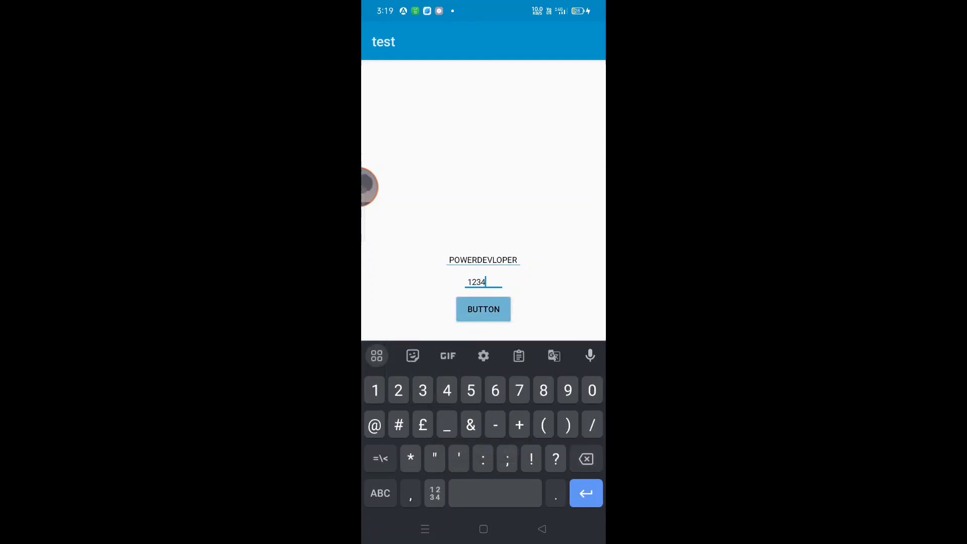
click(483, 309)
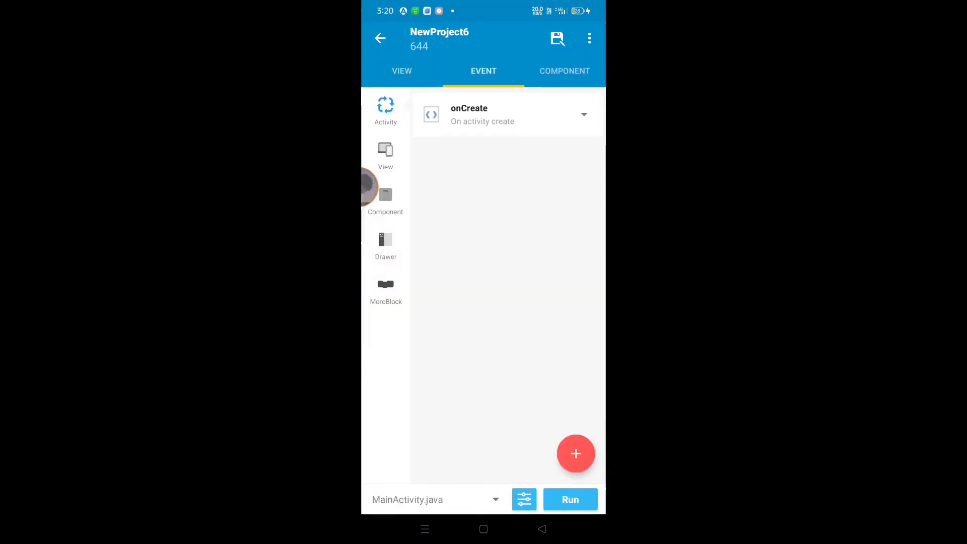
- Return to the main.xml layout designer and hand-draw 'WORKING' over it
click(402, 70)
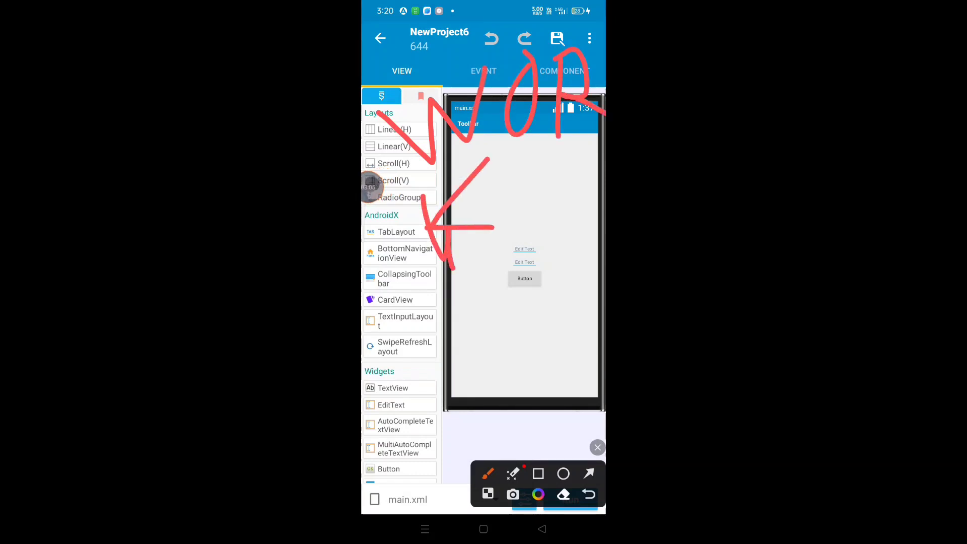
drag(521, 151, 537, 247)
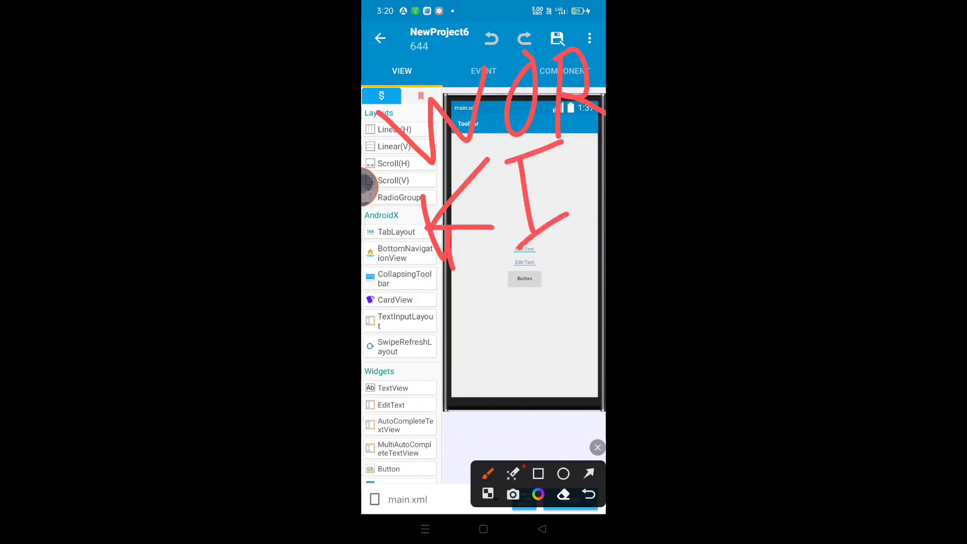
drag(383, 290, 543, 383)
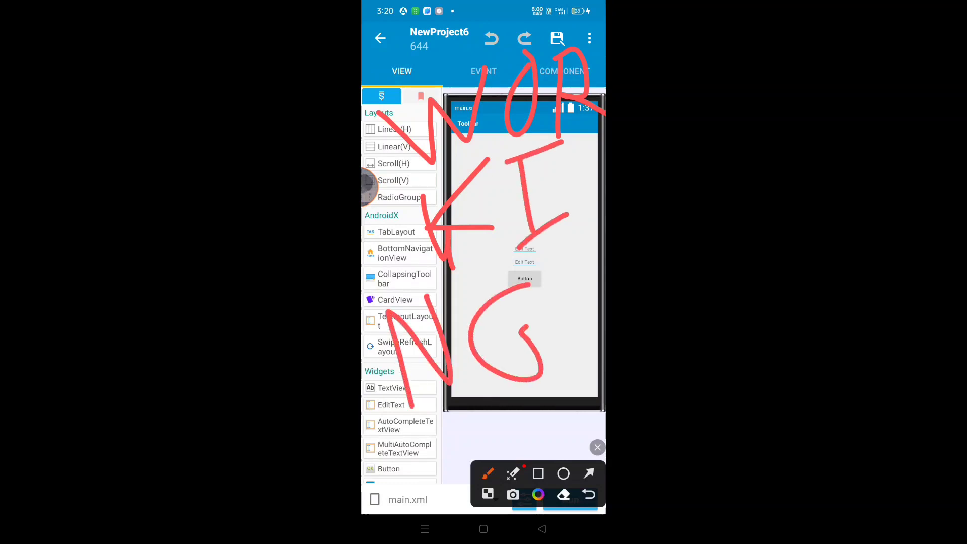